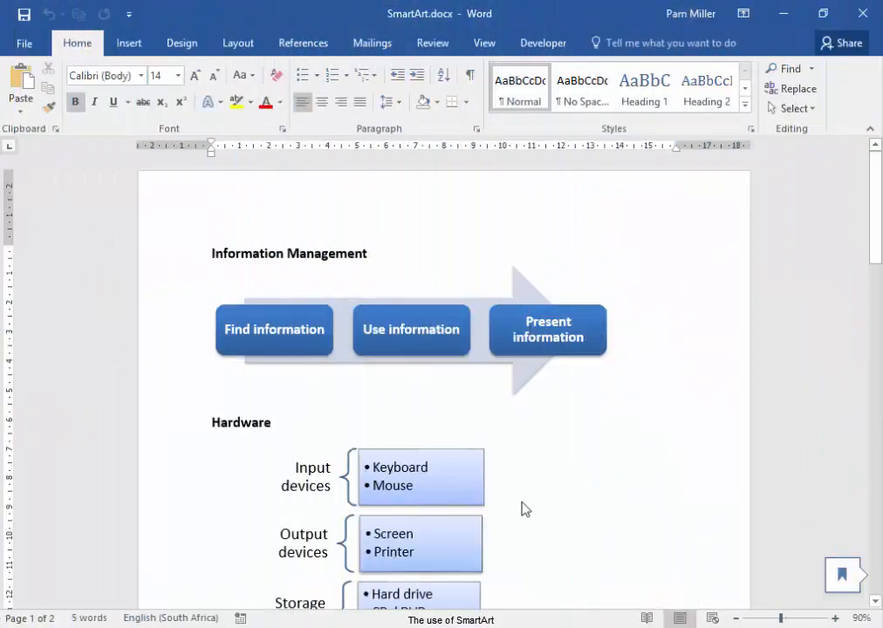
mouse_move(425, 365)
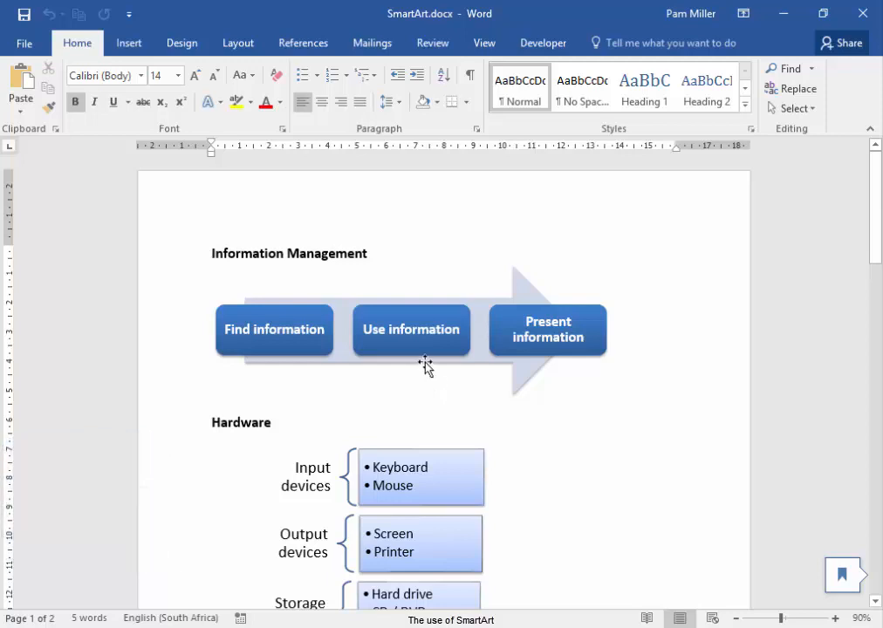
Step: Apply the Step Up Process layout to the Information Management SmartArt diagram
click(412, 366)
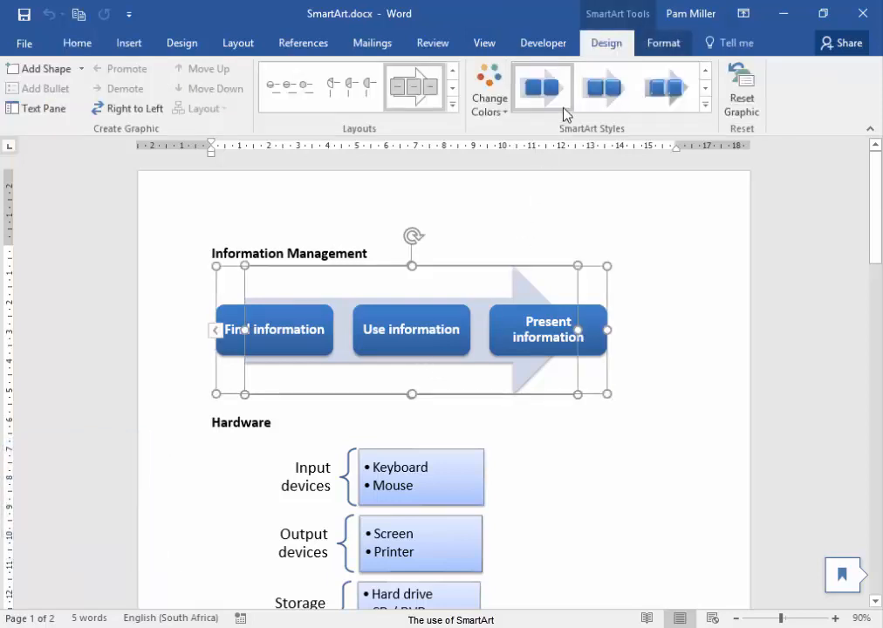
mouse_move(607, 42)
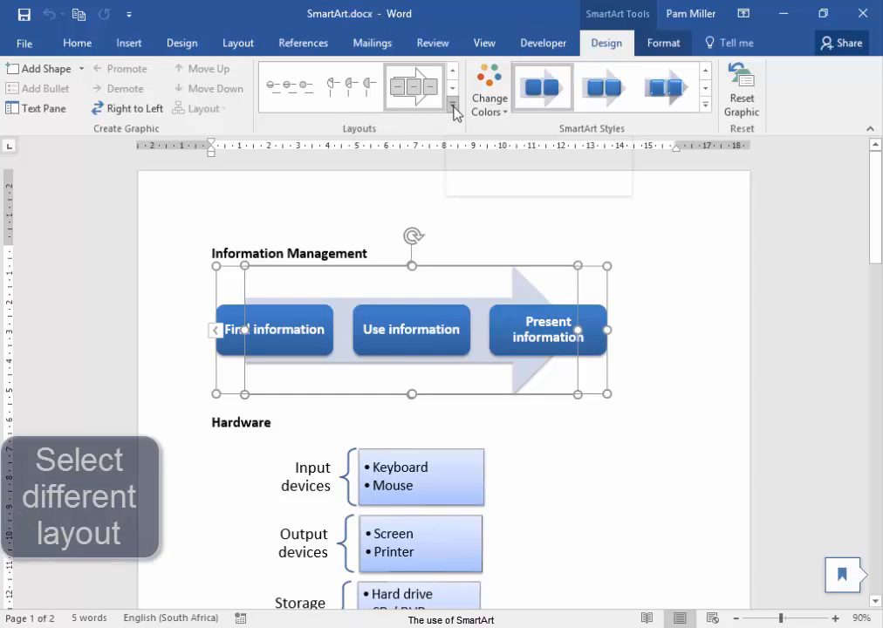
click(451, 112)
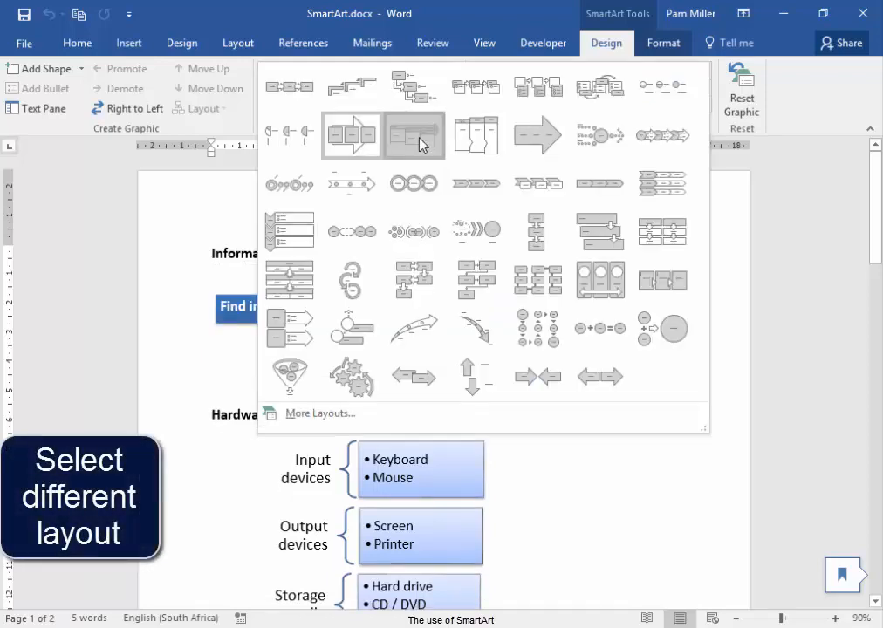
click(414, 135)
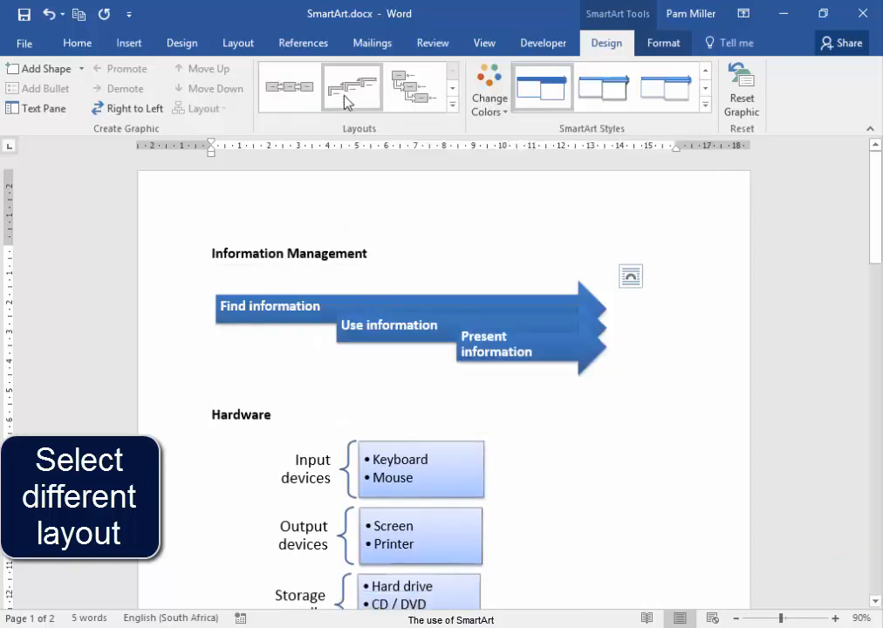
click(352, 86)
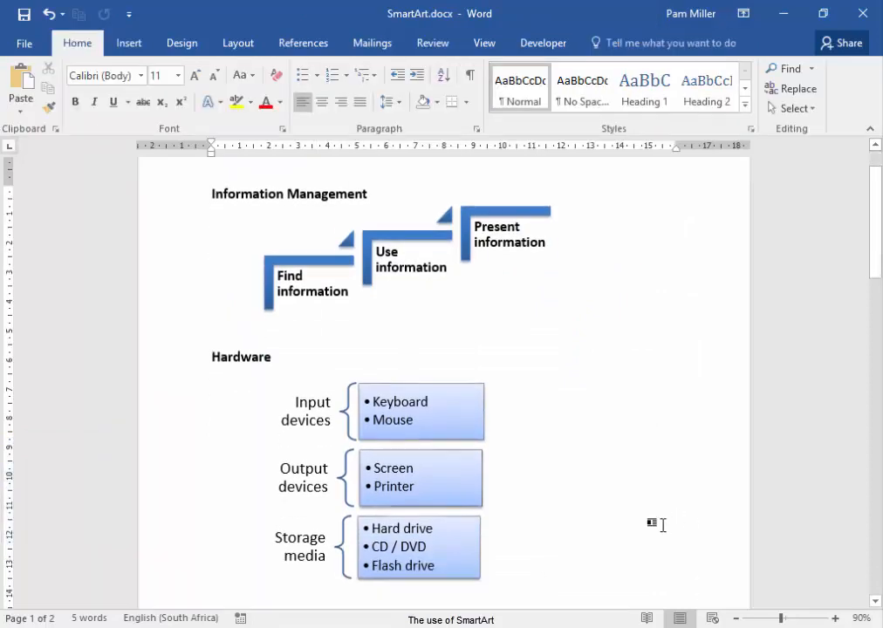
Step: Add Scanner and Touch screen as input-device bullets after Mouse in the Hardware diagram
scroll(down, 3)
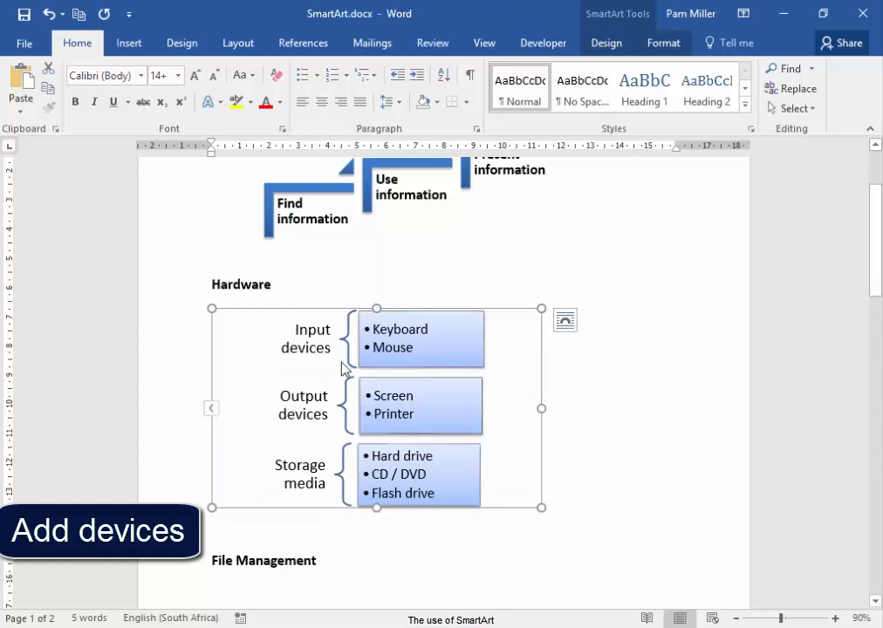
mouse_move(323, 410)
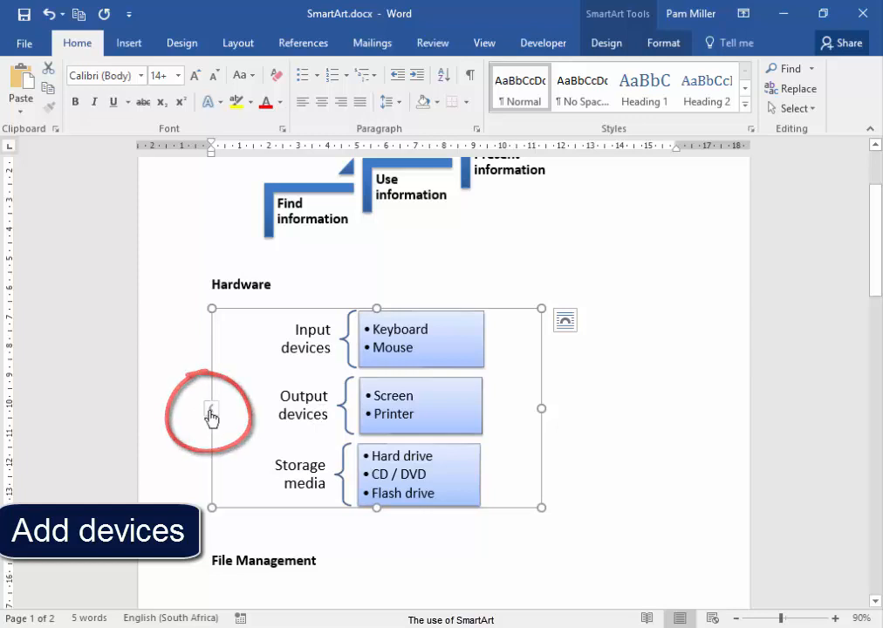
click(205, 408)
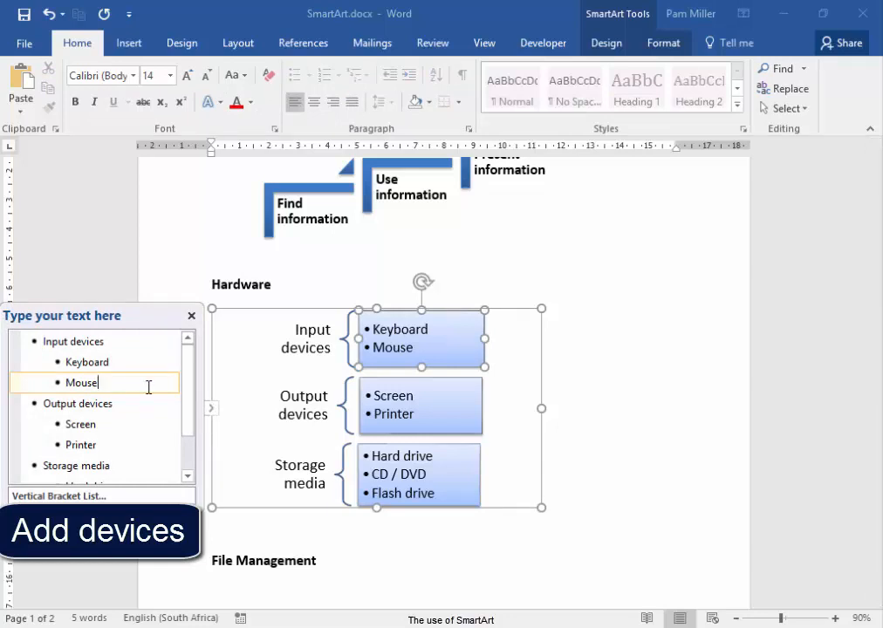
key(enter)
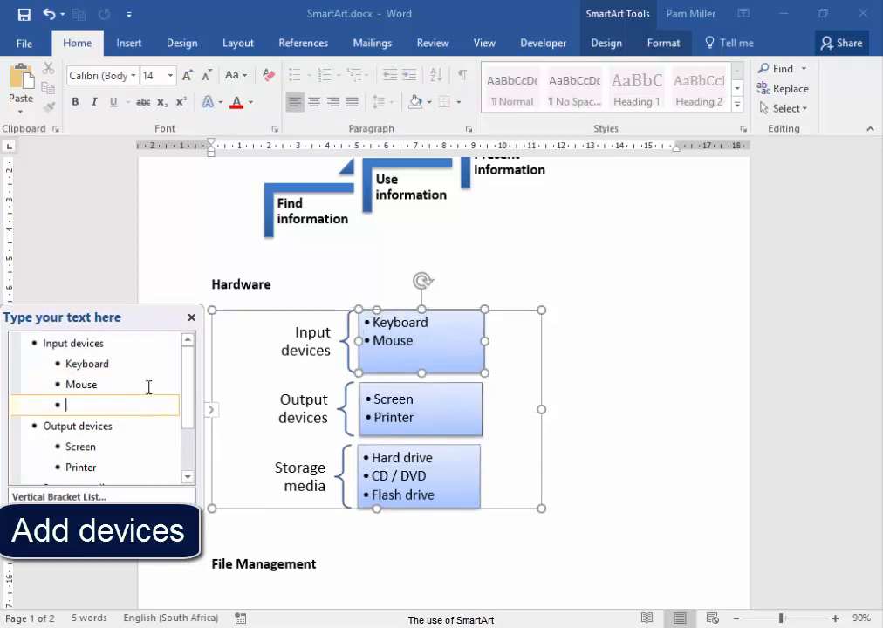
text(Sca)
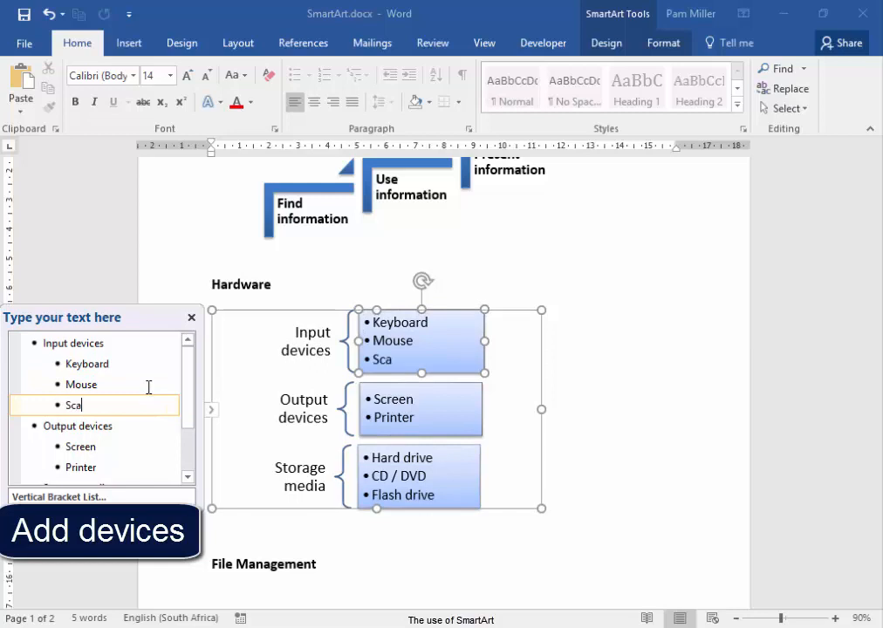
text(nner)
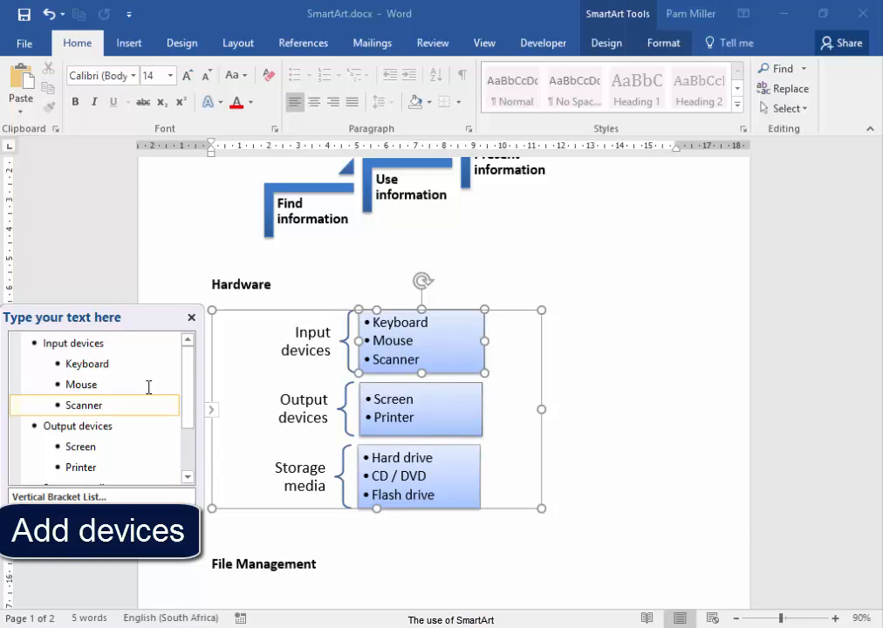
text(Touch screen)
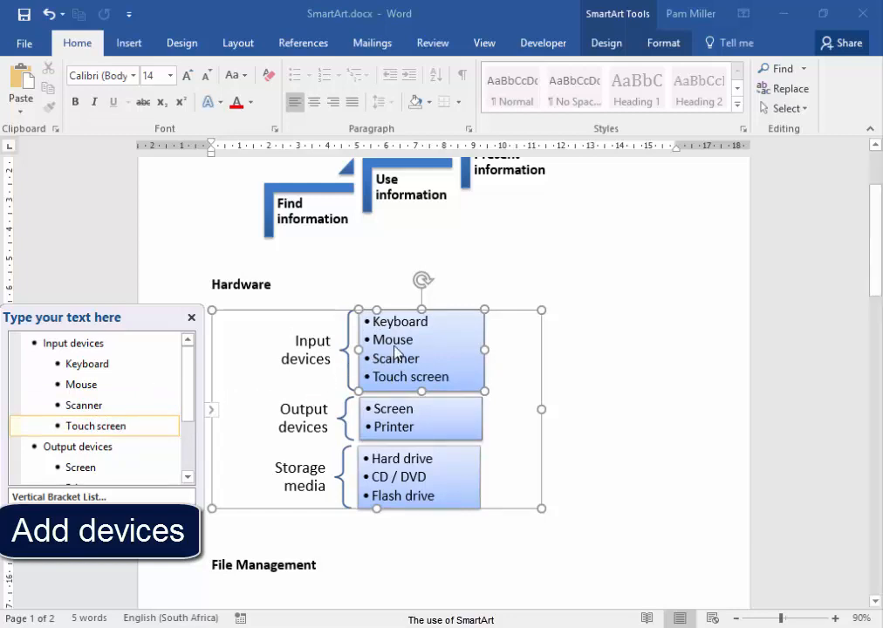
mouse_move(358, 381)
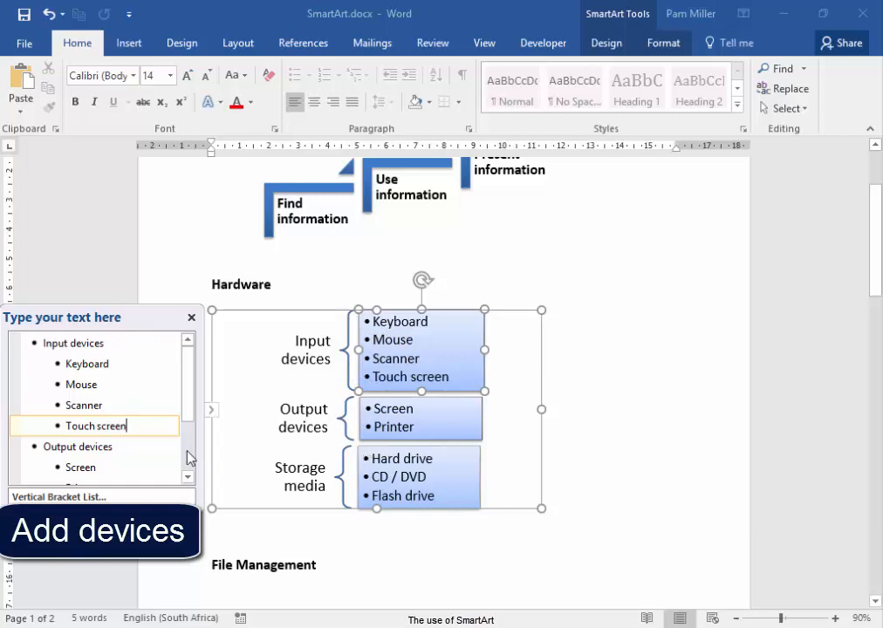
Step: Add Braille embosser, Plotter and Speaker under Output devices in the Hardware diagram
scroll(down, 3)
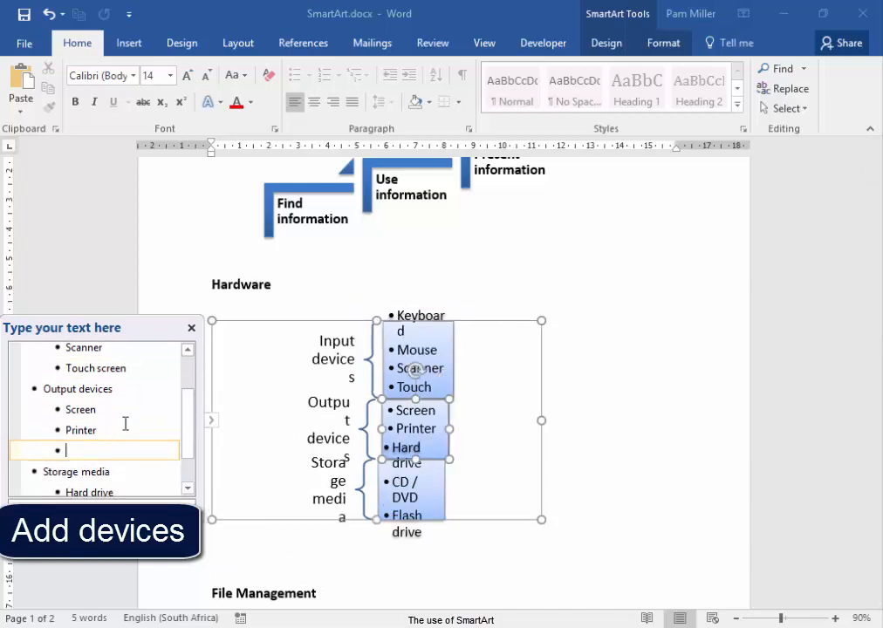
text(Braille embosser)
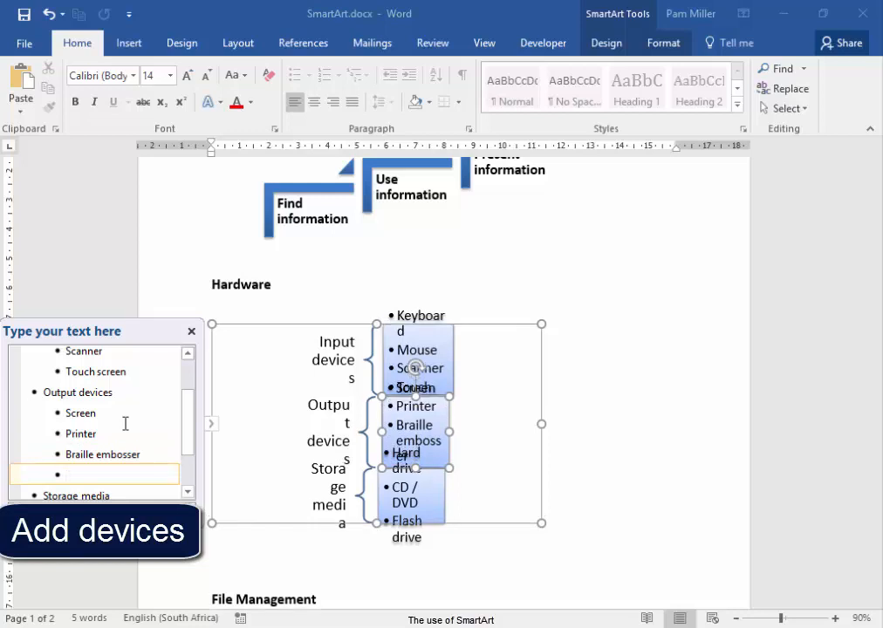
text(Plotter)
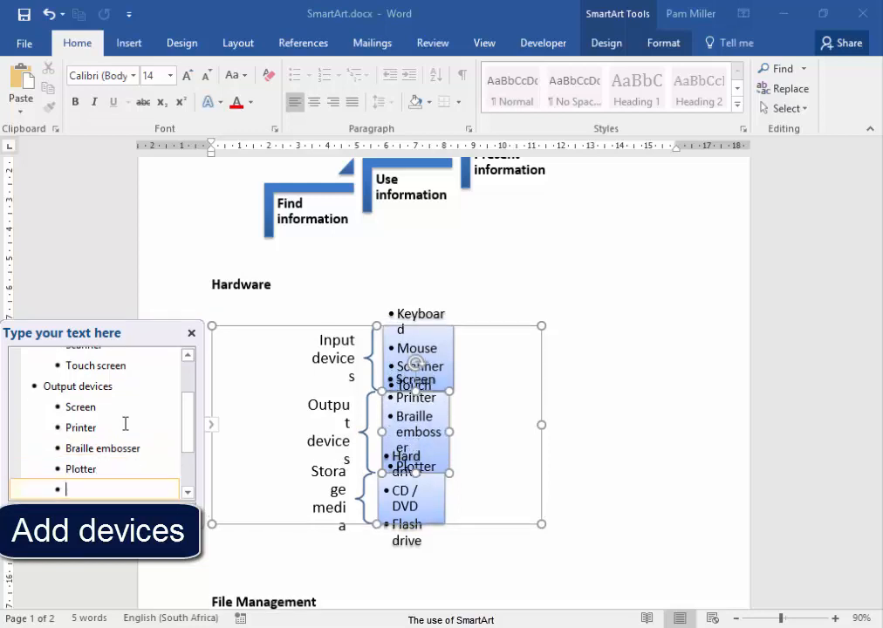
text(Spea)
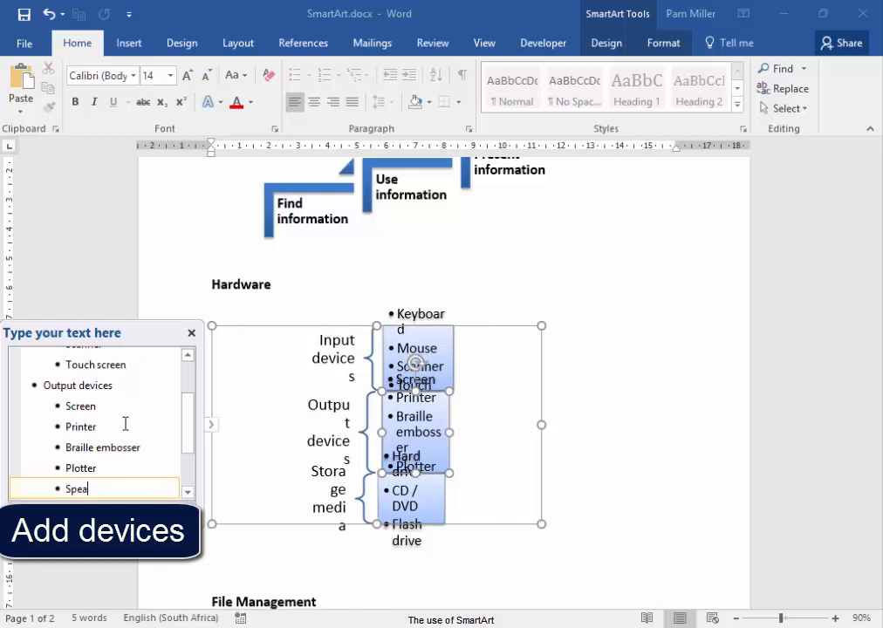
text(ker)
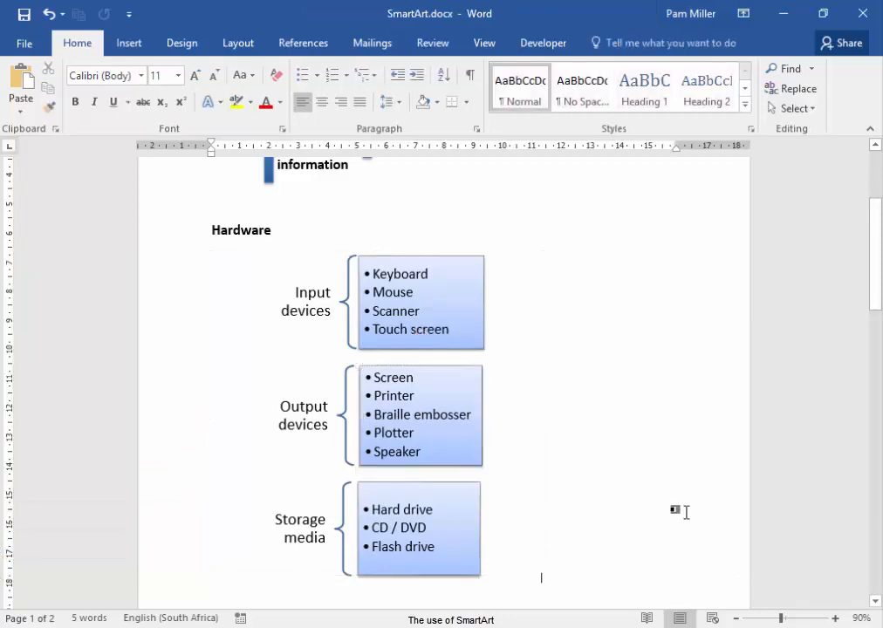
Step: Select Kailen's folder diagram and place the insertion point after Other subjects in its text outline
scroll(down, 3)
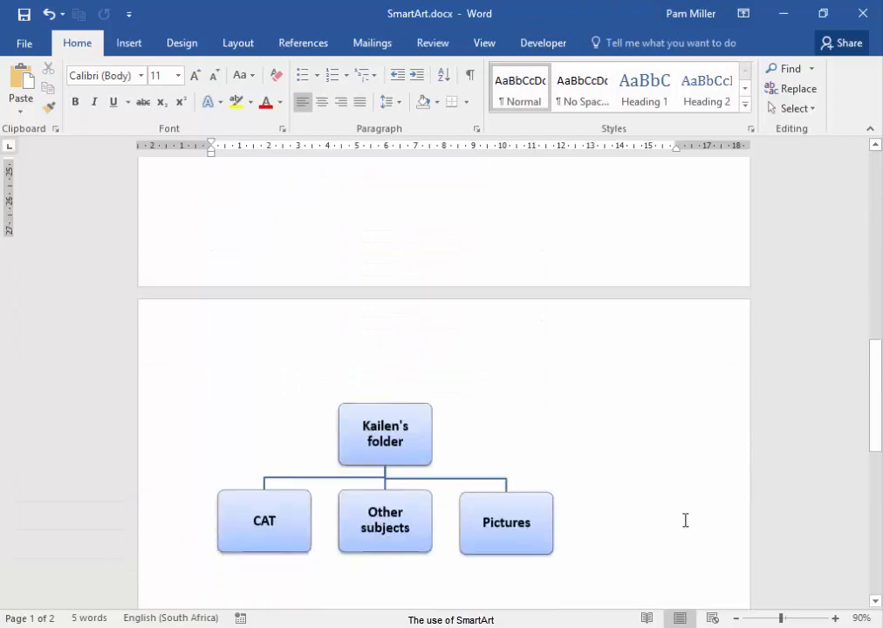
scroll(down, 3)
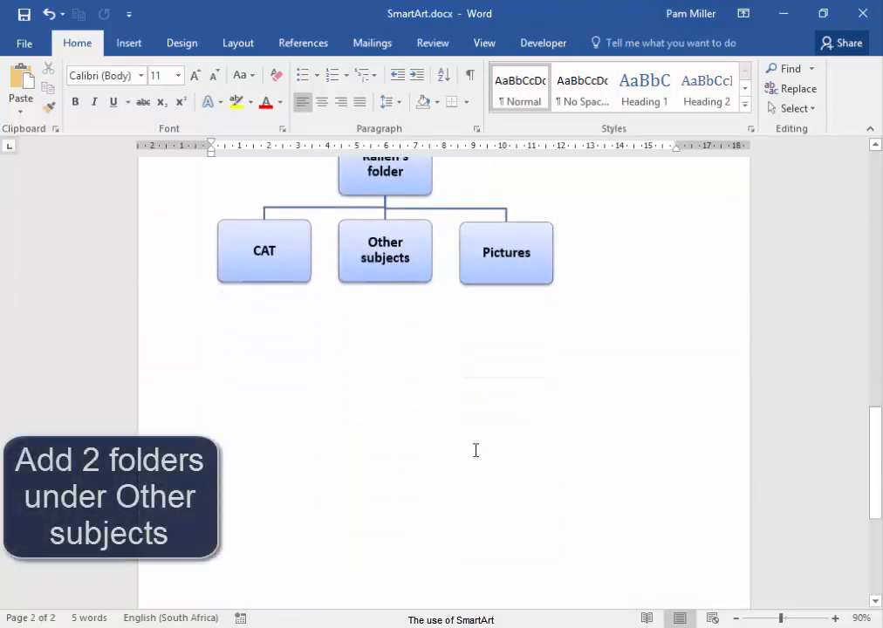
mouse_move(381, 295)
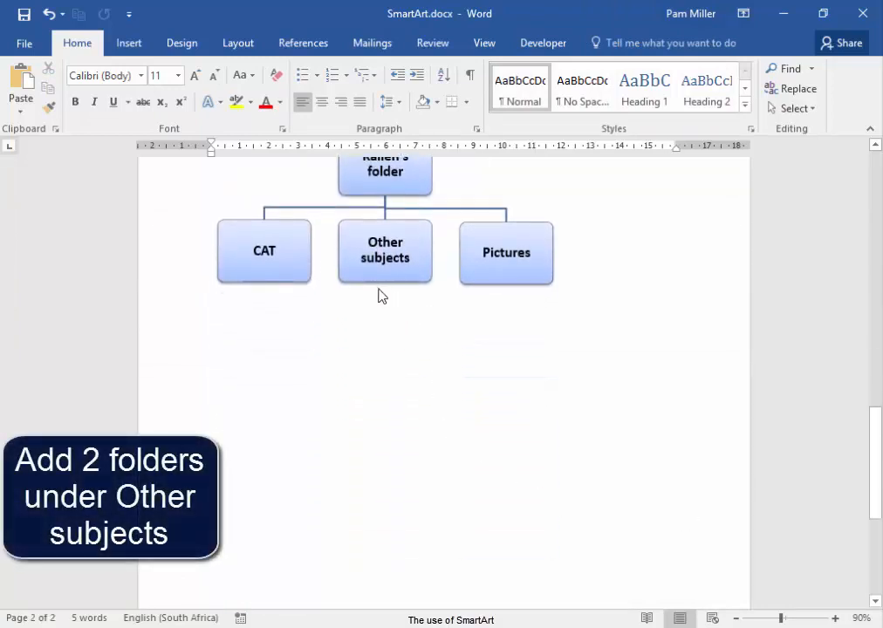
mouse_move(537, 394)
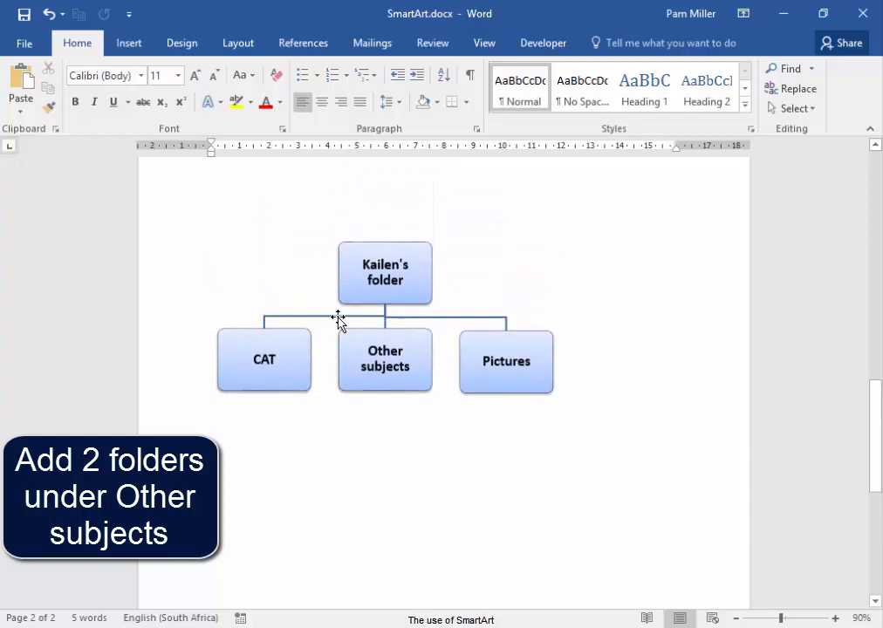
click(339, 317)
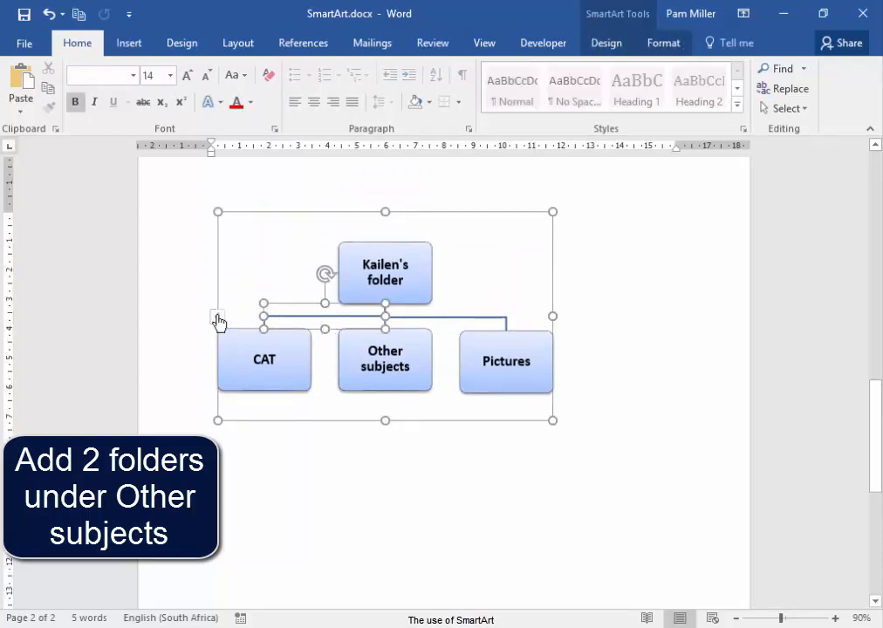
click(218, 321)
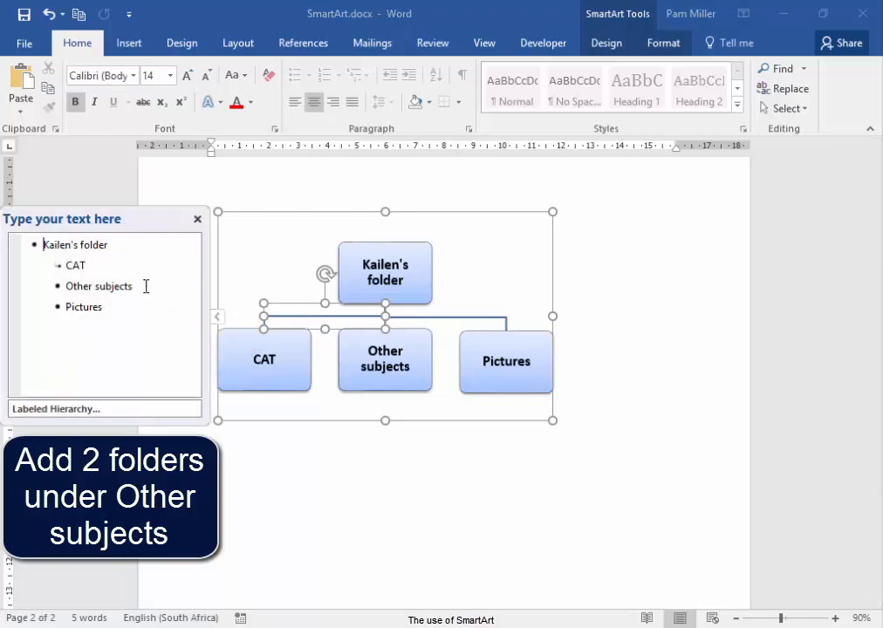
click(98, 286)
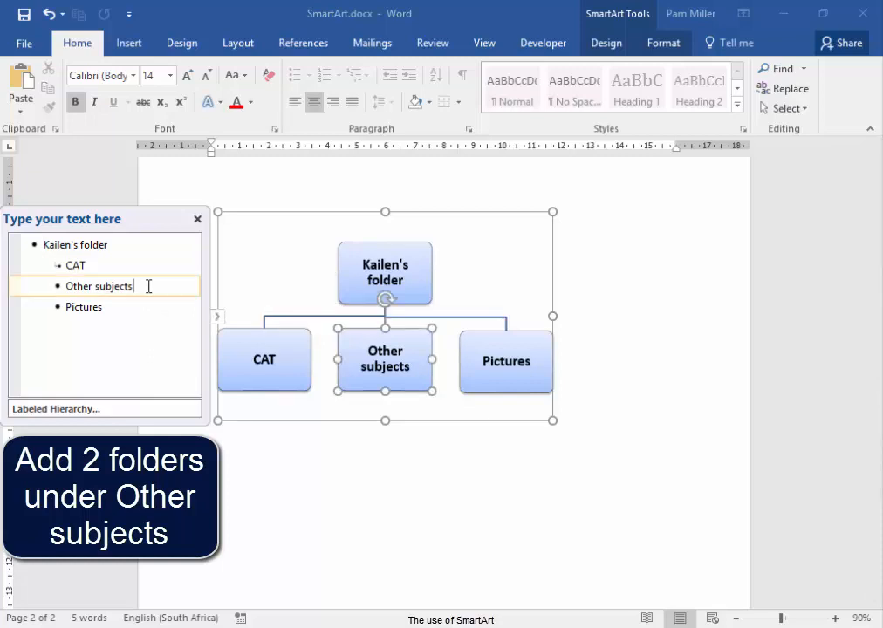
Step: Add English and Projects folder entries after Other subjects
key(enter)
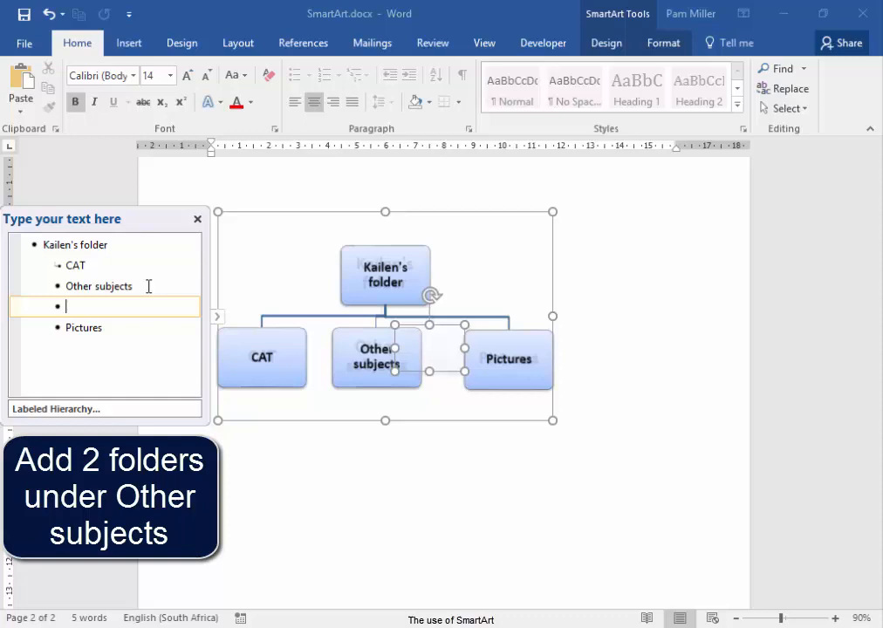
text(English)
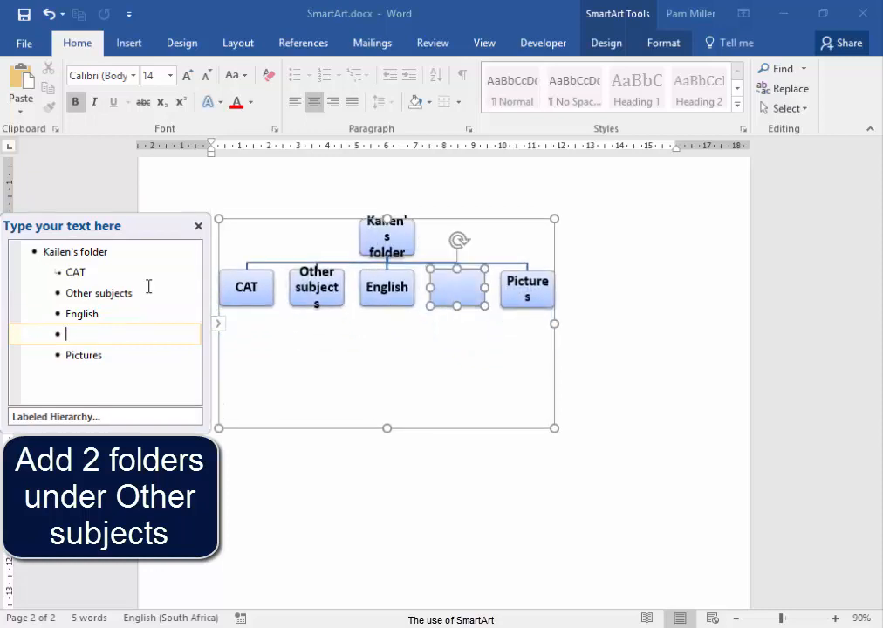
text(Proje)
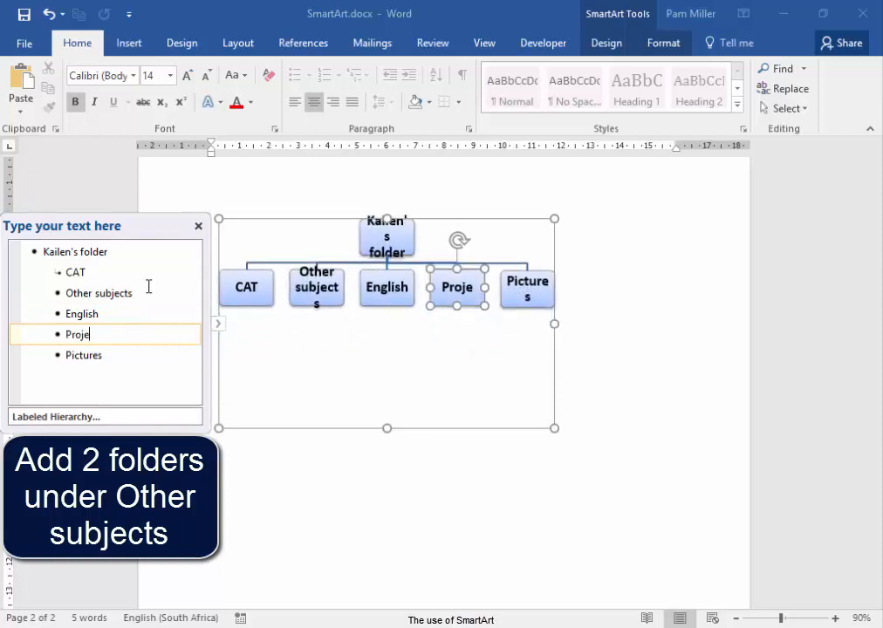
text(cts)
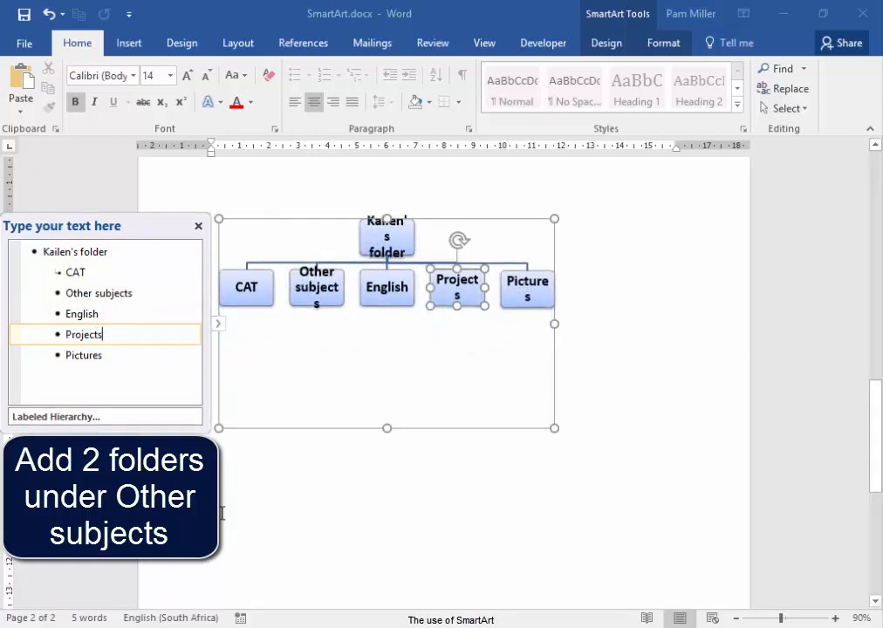
mouse_move(278, 520)
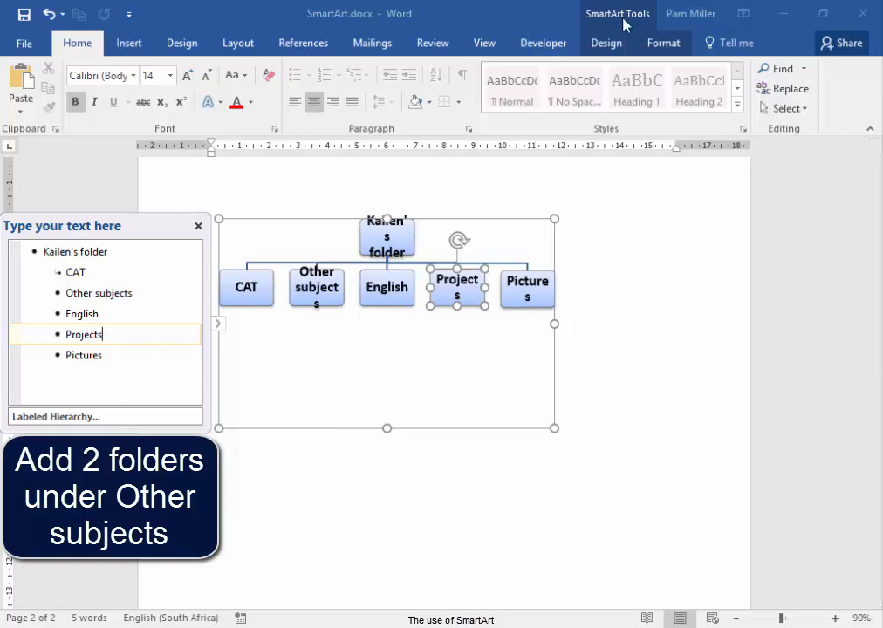
Step: Demote Projects to a subfolder beneath English in the folder diagram
click(607, 42)
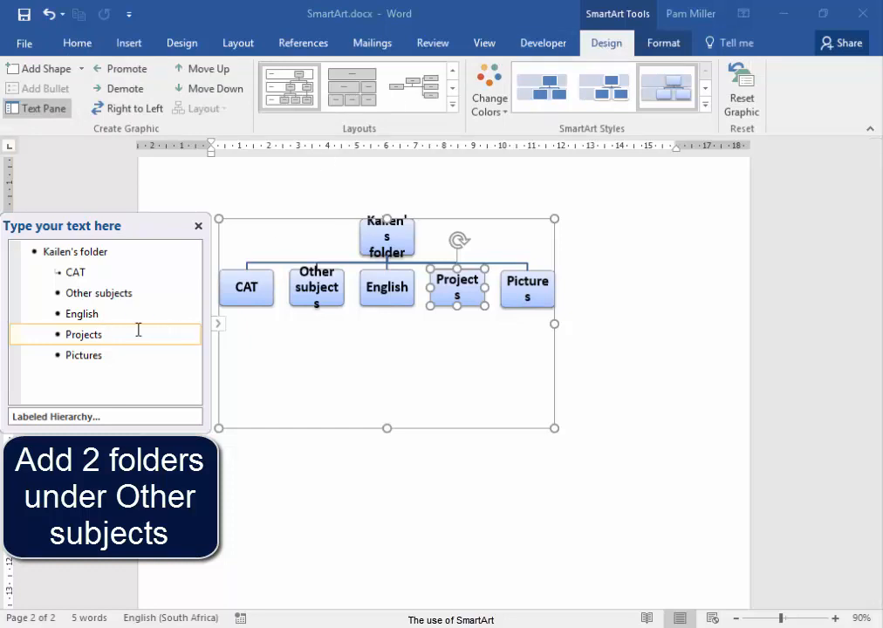
mouse_move(126, 87)
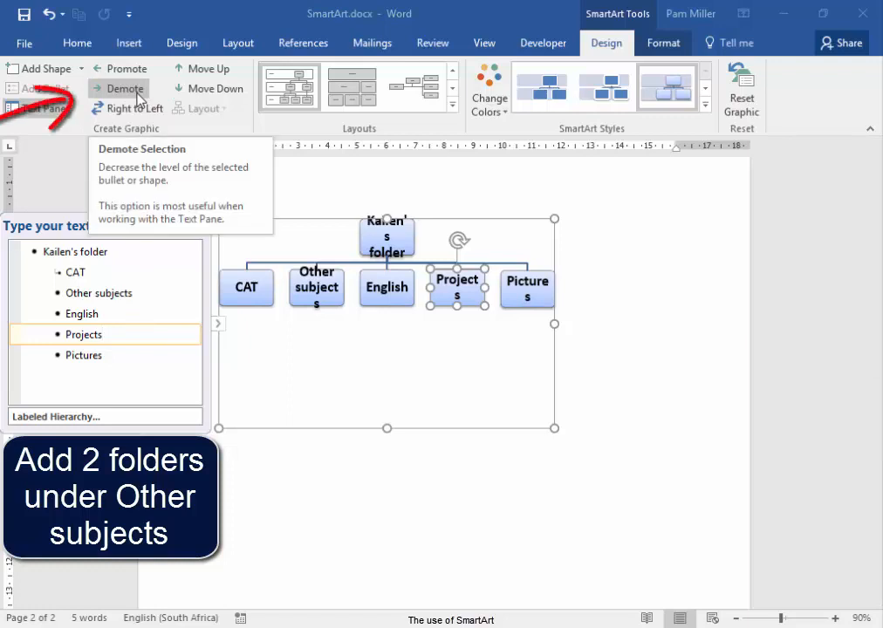
click(126, 88)
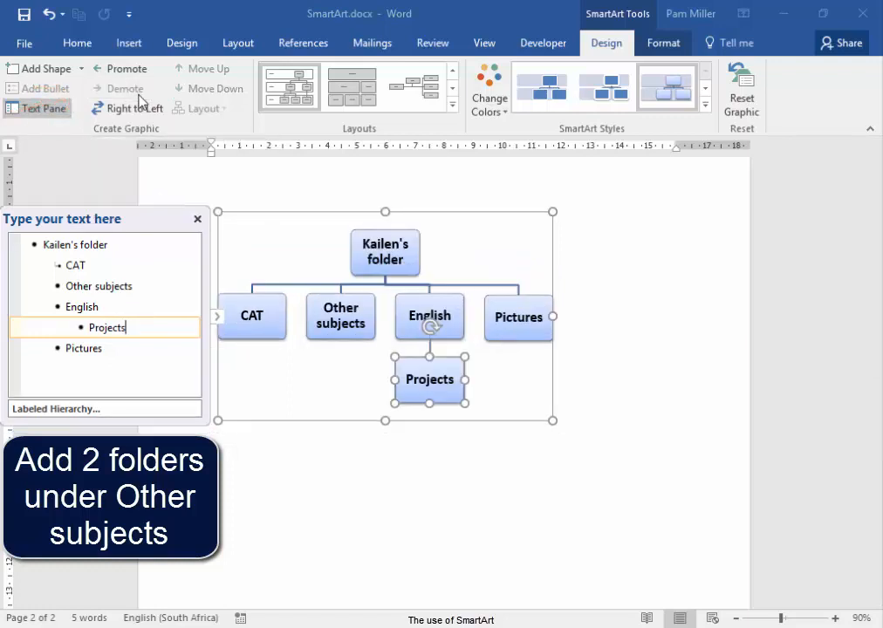